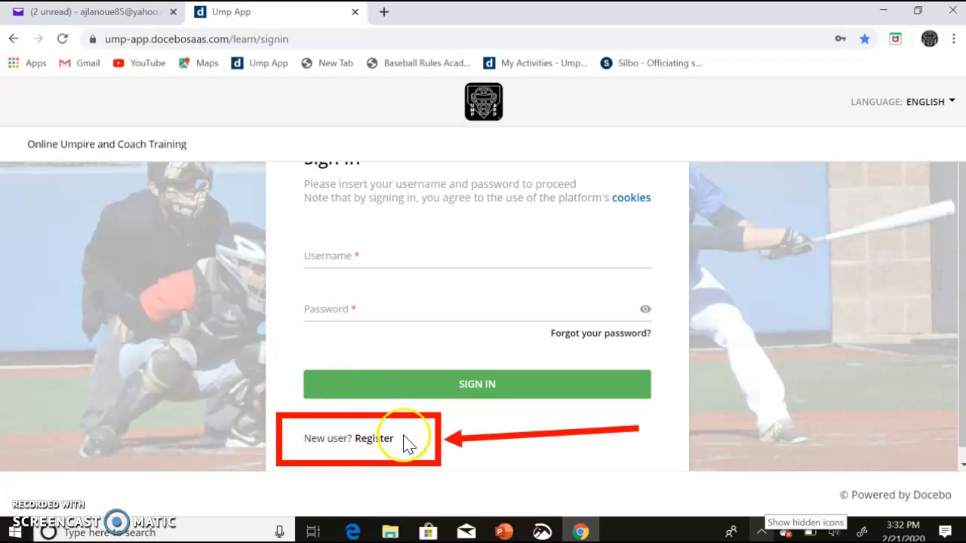
Fill in the first registration step with username, email, names, passwords and accepted privacy terms.
left_click(372, 438)
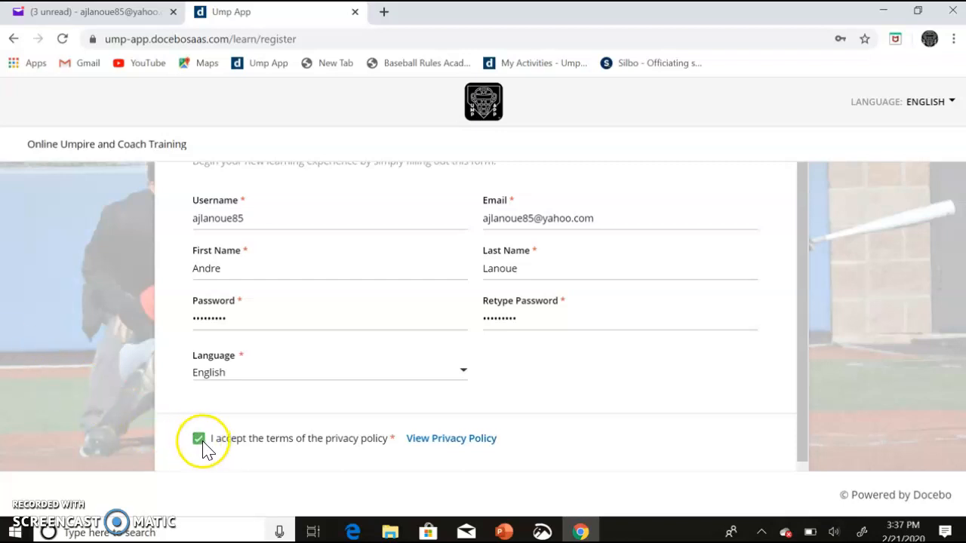
mouse_move(807, 480)
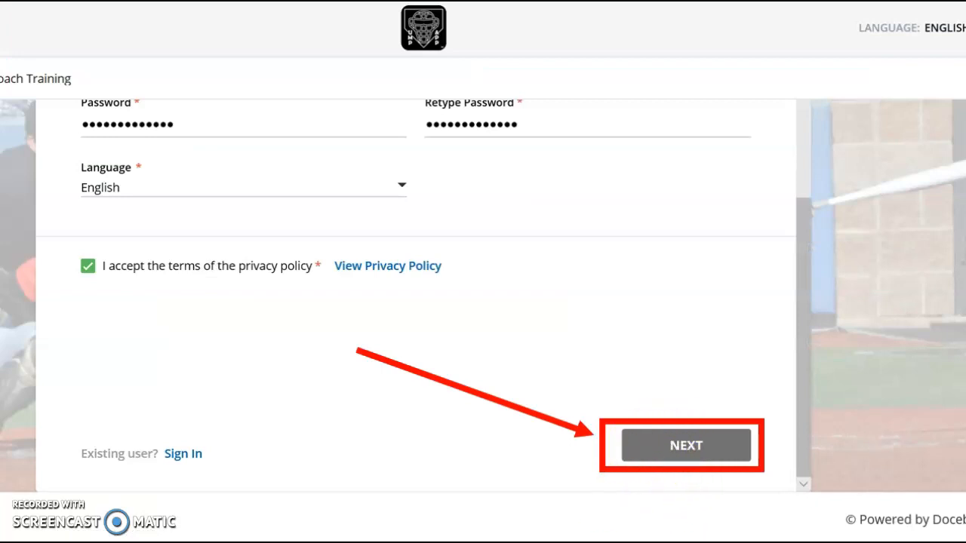
left_click(685, 445)
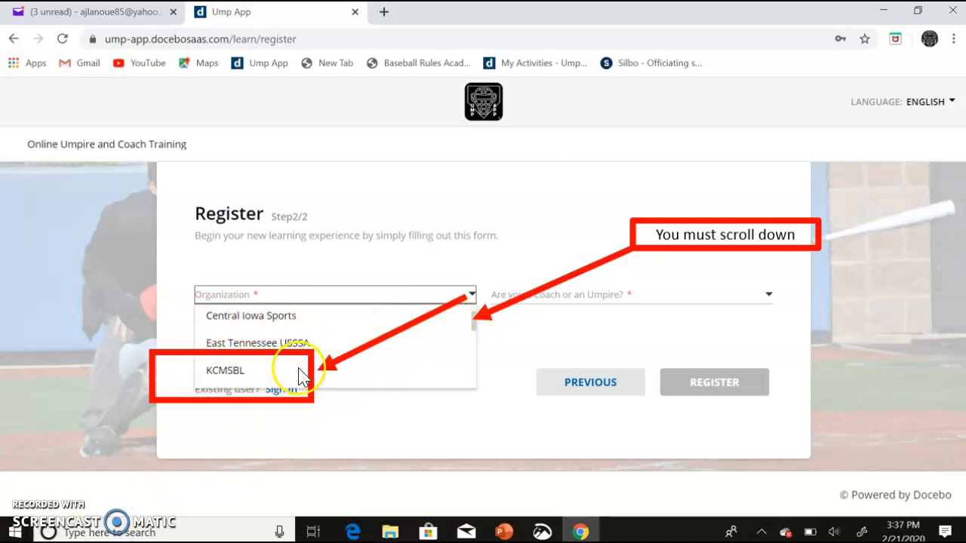
mouse_move(476, 317)
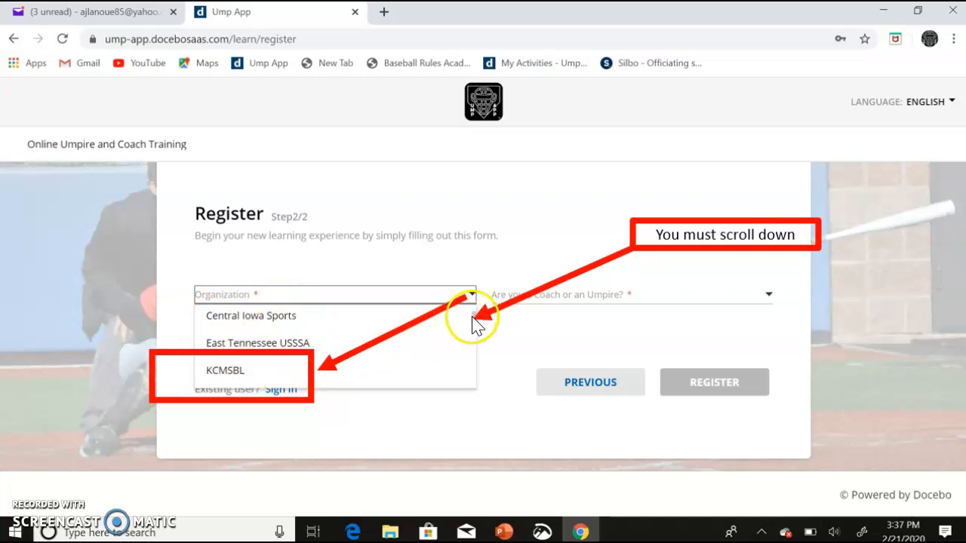
mouse_move(475, 373)
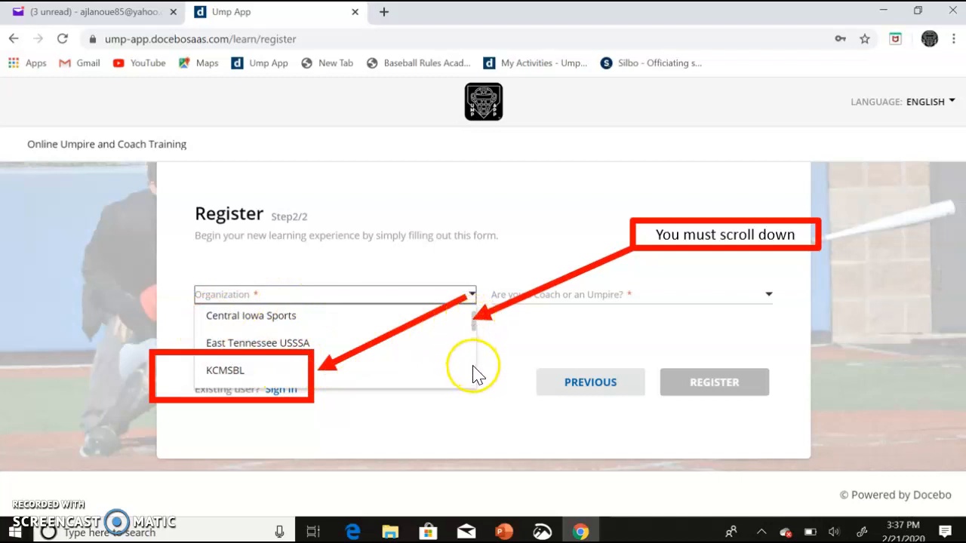
mouse_move(468, 321)
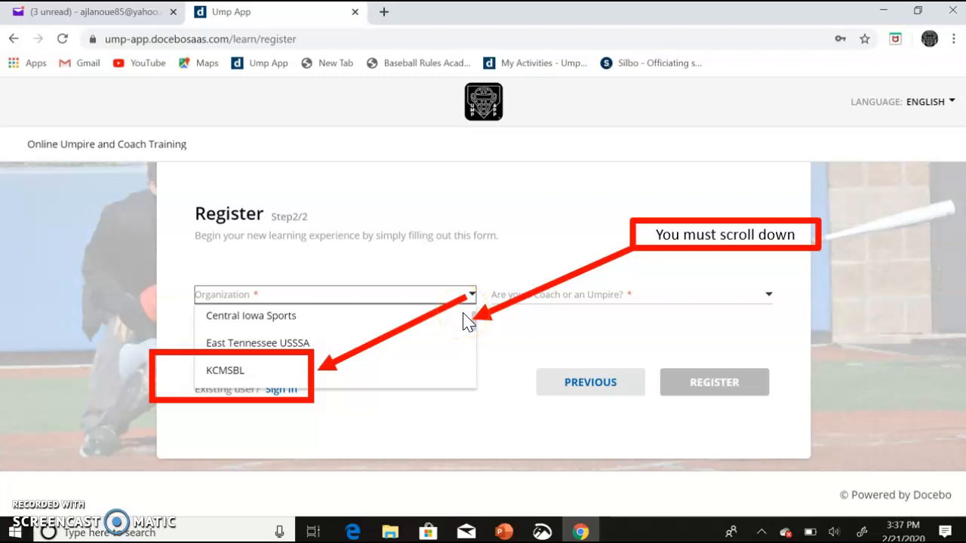
mouse_move(249, 414)
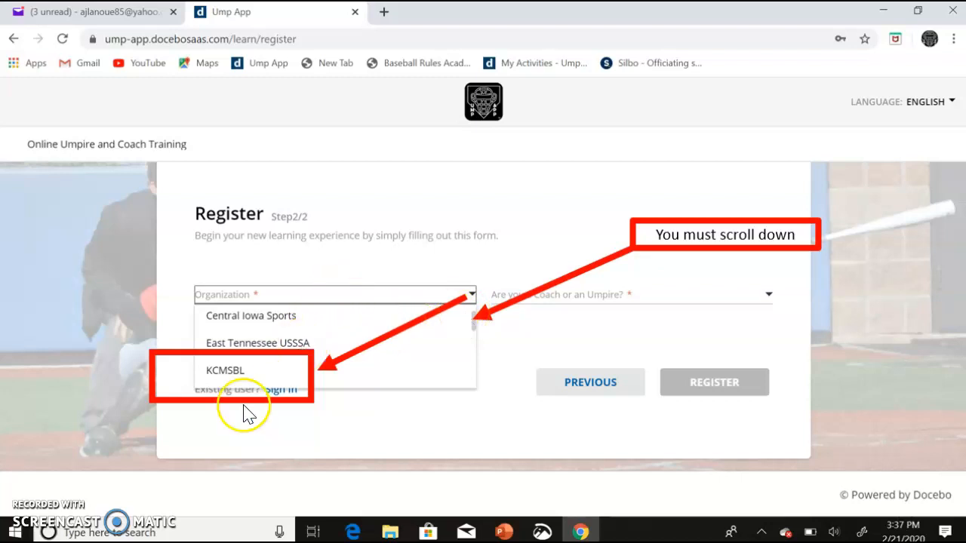
Register as a KCMSBL umpire with team name N/A.
left_click(225, 370)
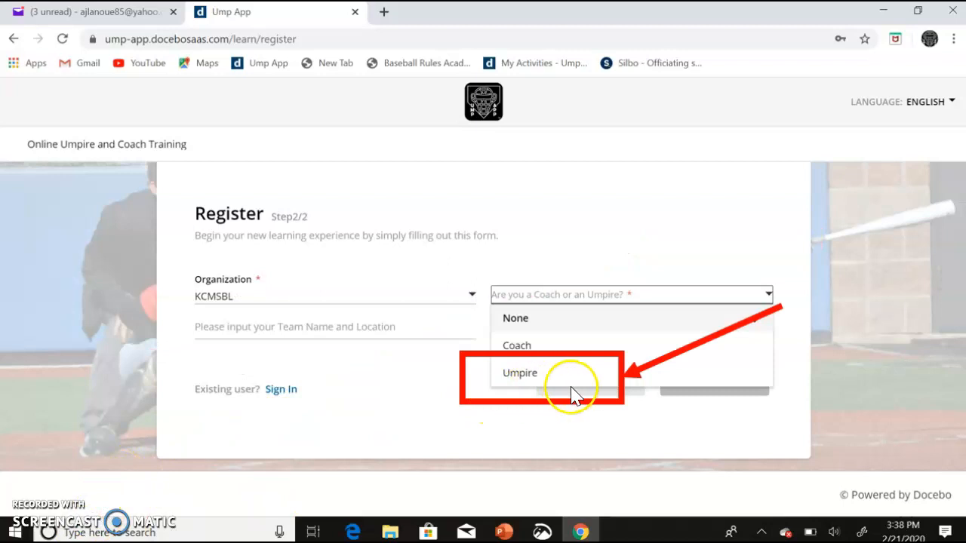
mouse_move(589, 351)
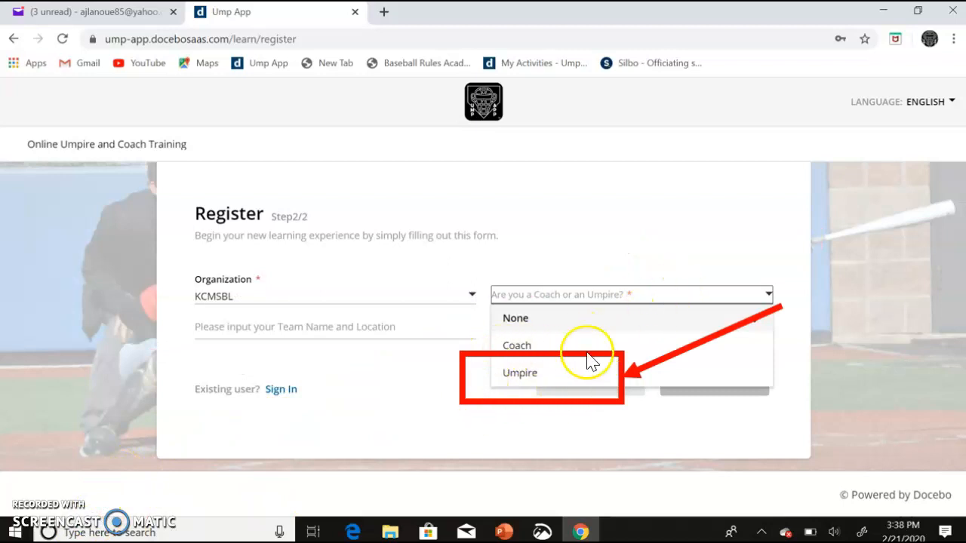
left_click(519, 373)
type("N/A")
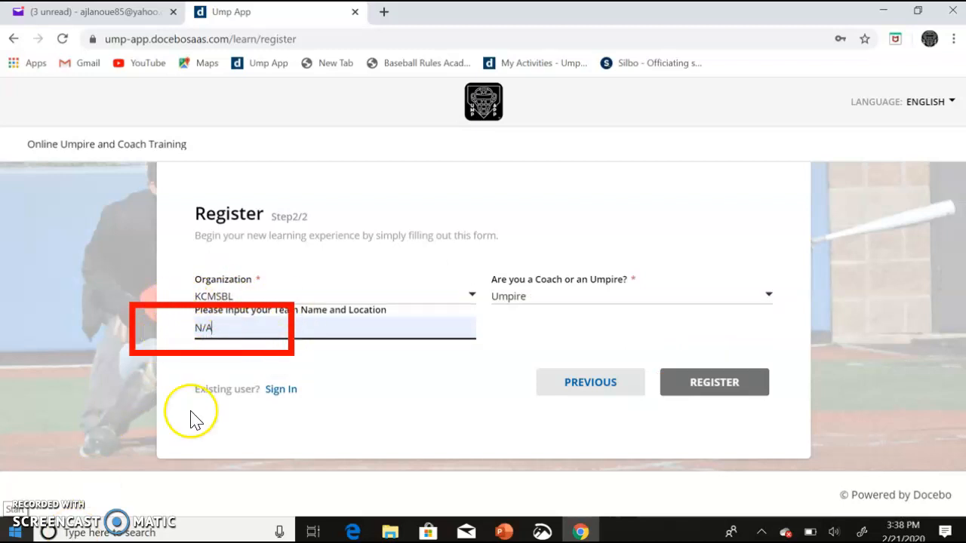
mouse_move(778, 442)
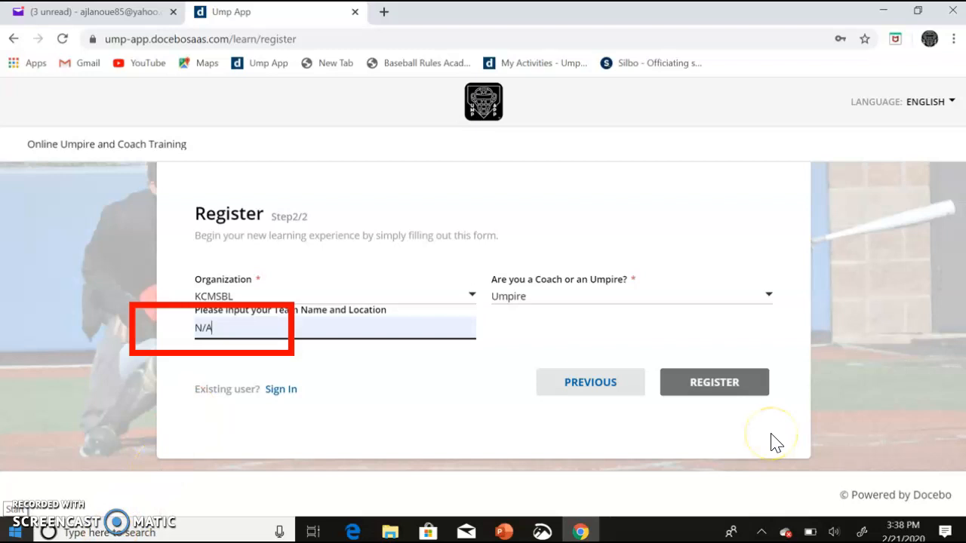
mouse_move(715, 370)
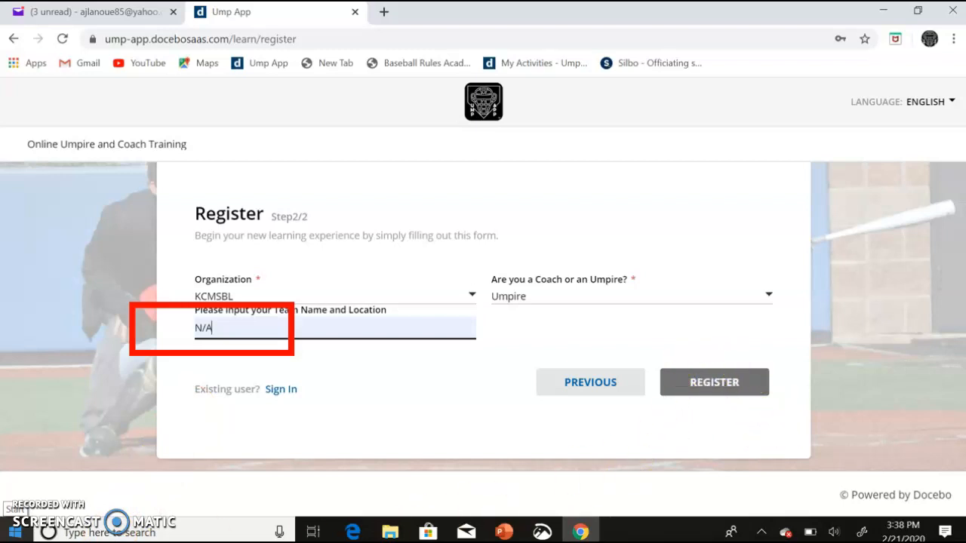
left_click(713, 382)
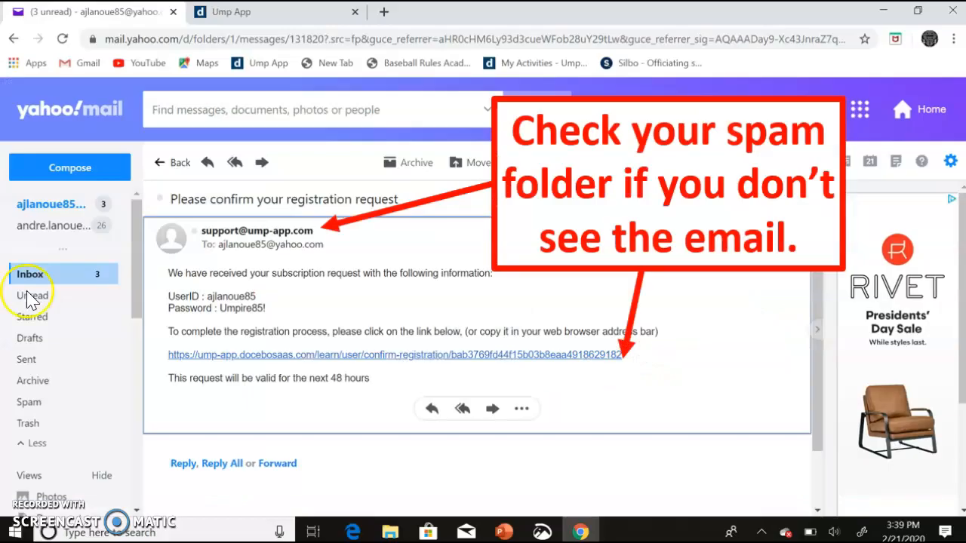
mouse_move(300, 247)
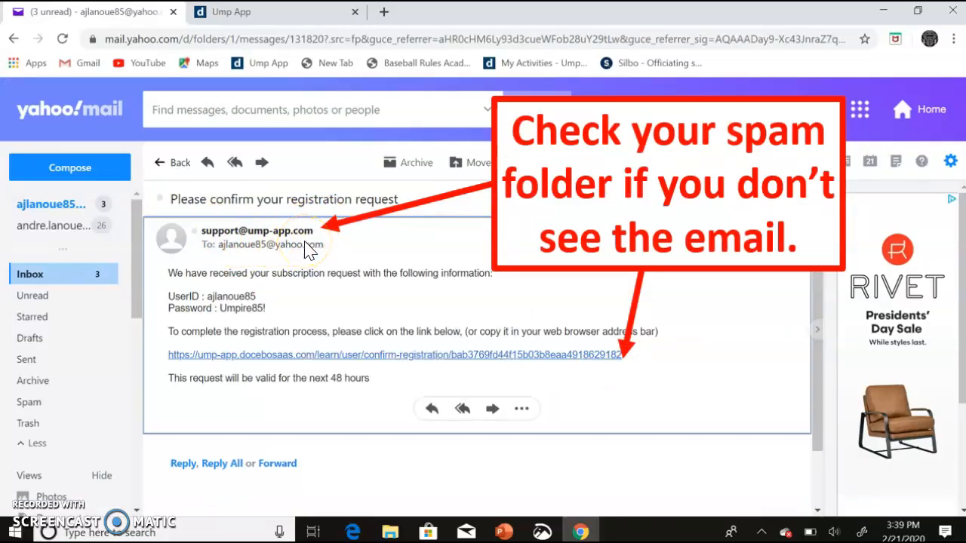
mouse_move(645, 177)
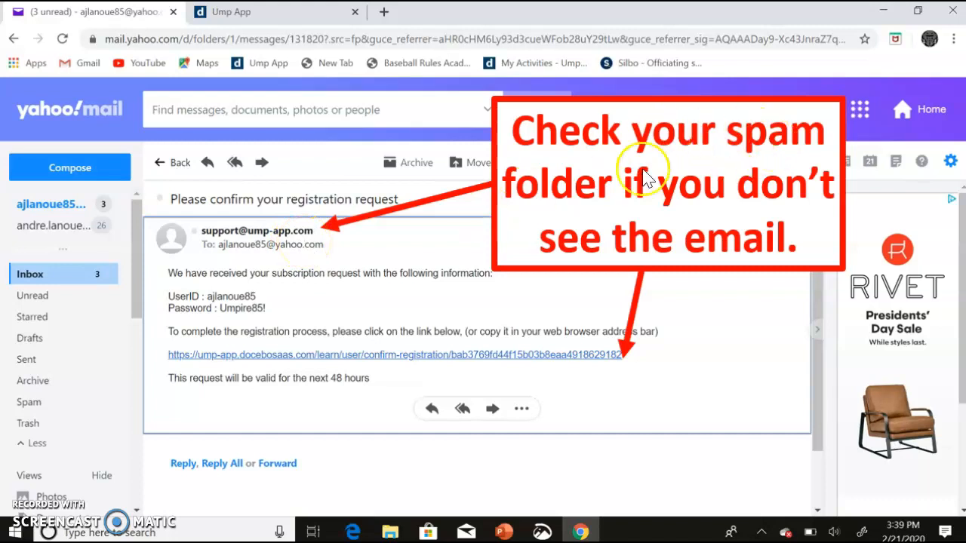
mouse_move(375, 284)
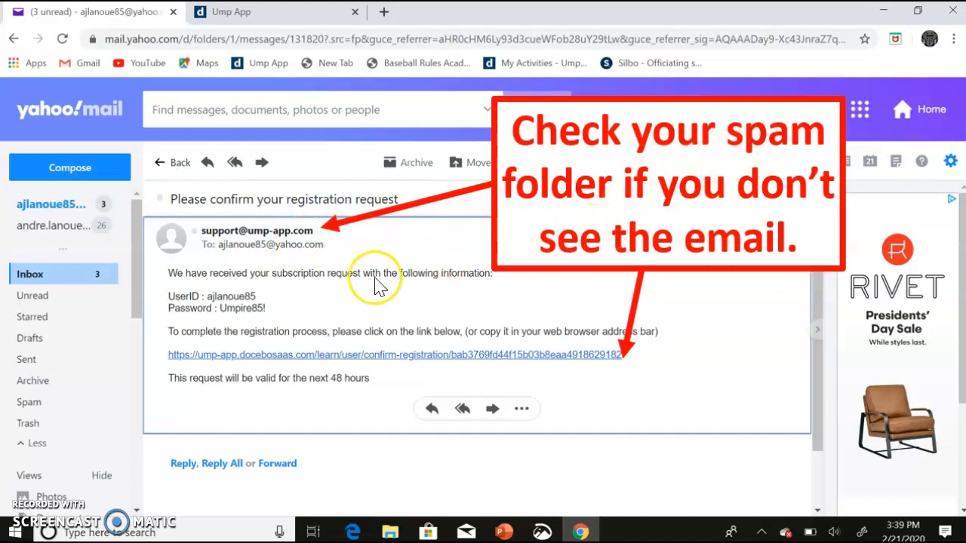
mouse_move(264, 295)
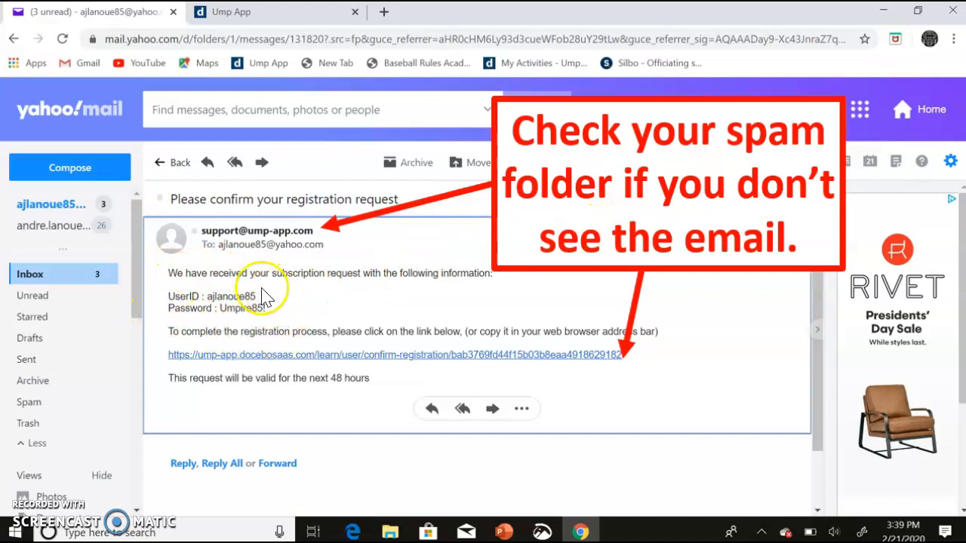
mouse_move(226, 359)
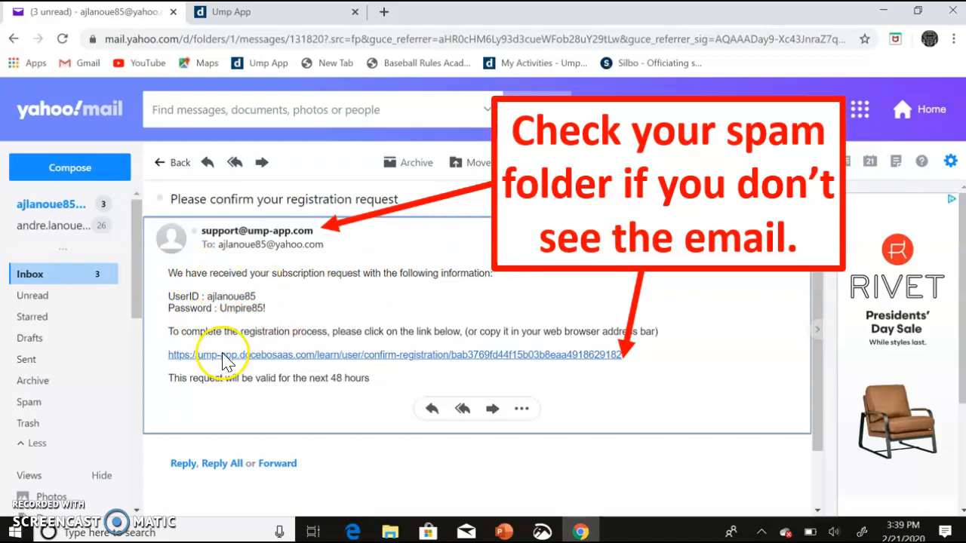
mouse_move(211, 375)
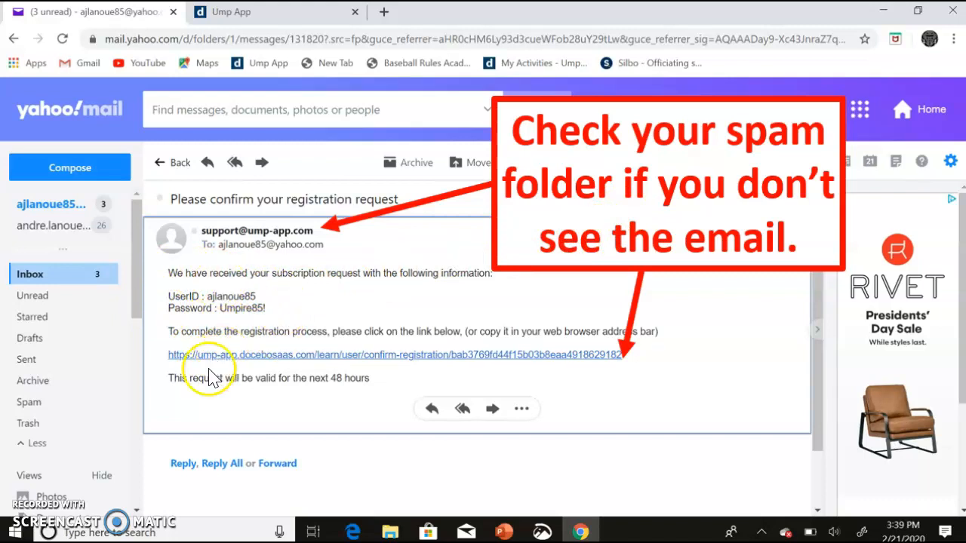
Follow the registration confirmation link from the email to reach the sign-in page.
left_click(392, 354)
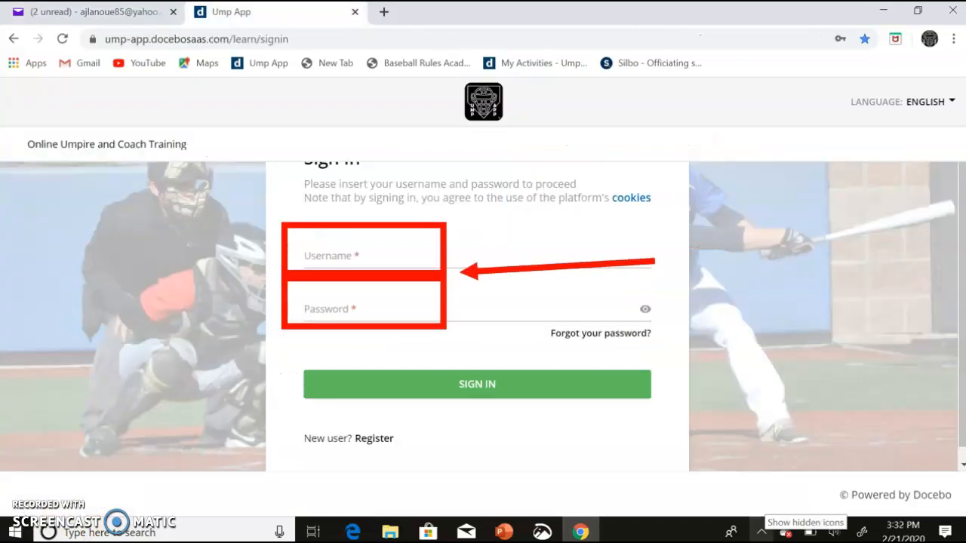
mouse_move(370, 238)
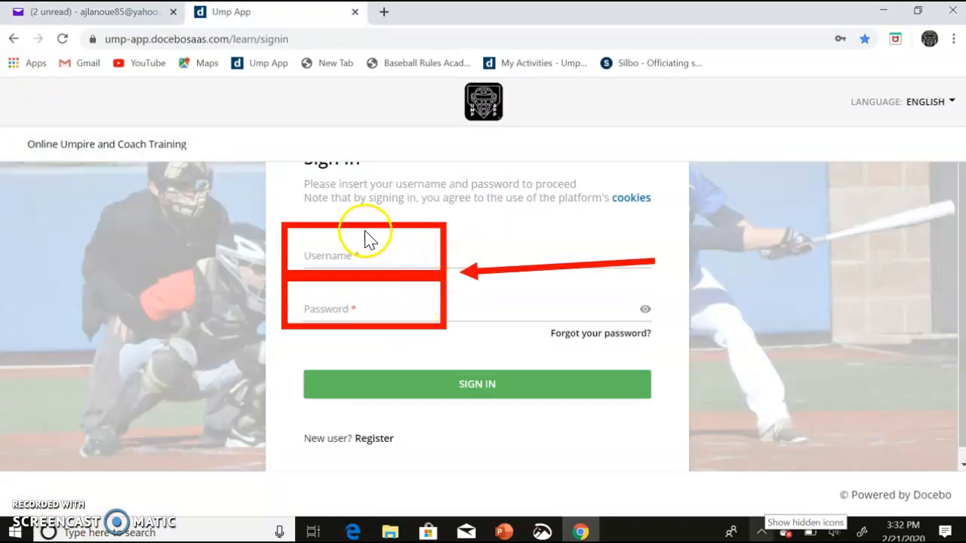
mouse_move(359, 294)
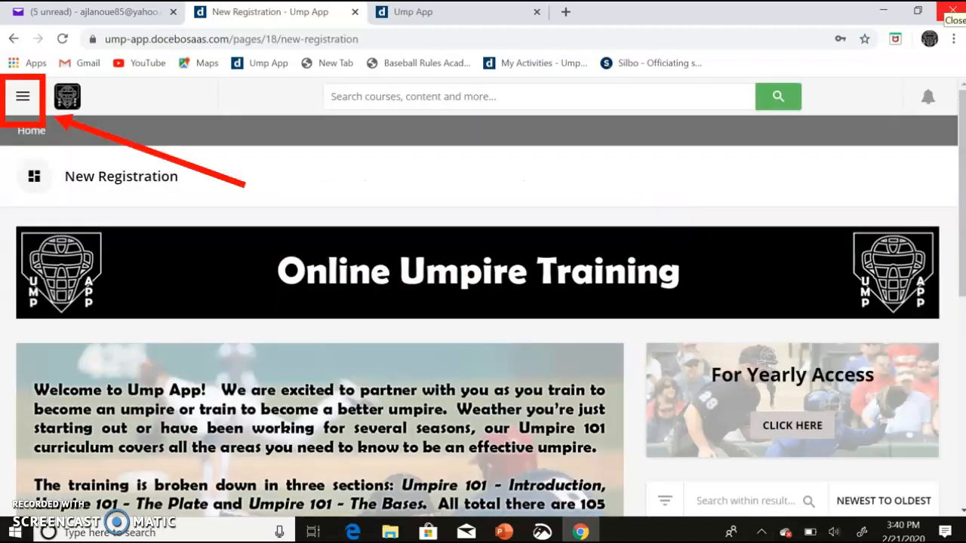
mouse_move(18, 134)
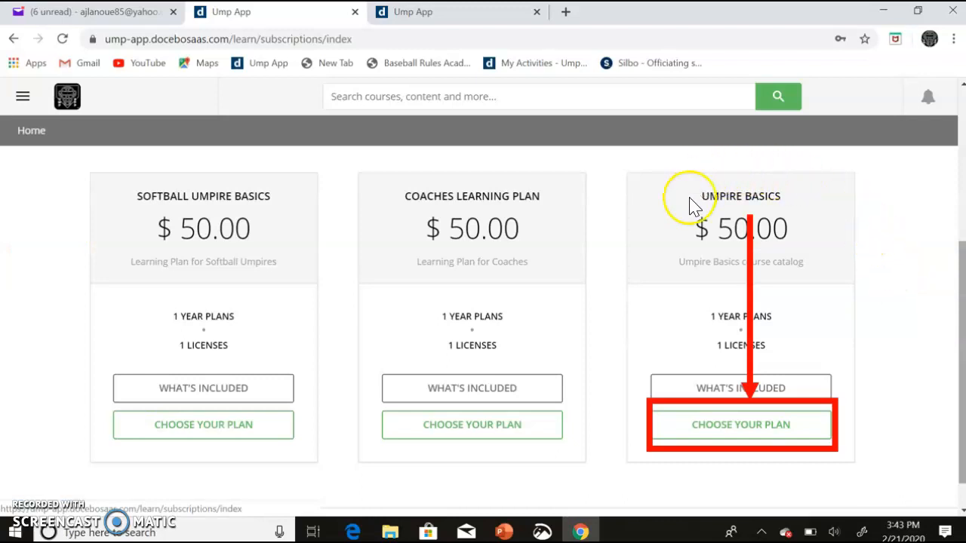
mouse_move(741, 434)
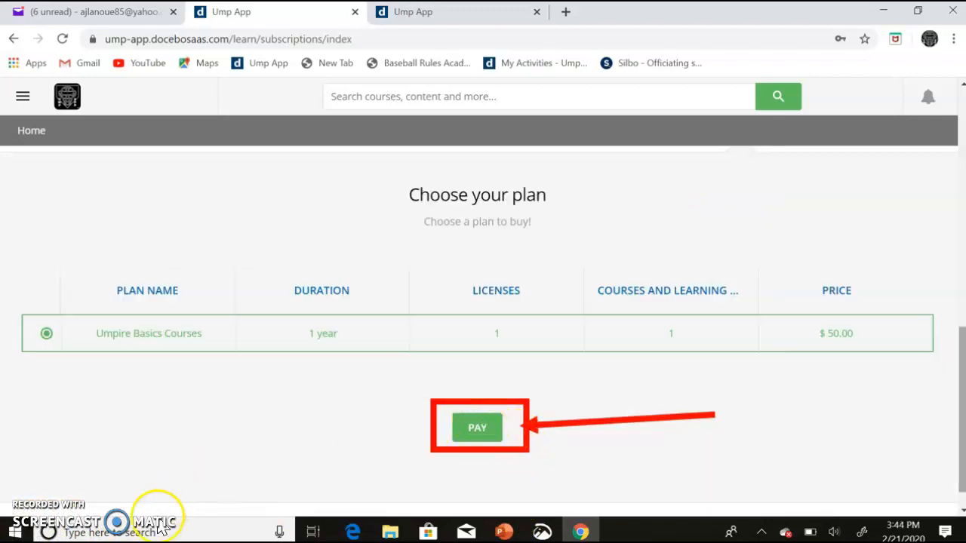
Pay for the 1-year $50.00 Umpire Basics Courses plan.
left_click(477, 427)
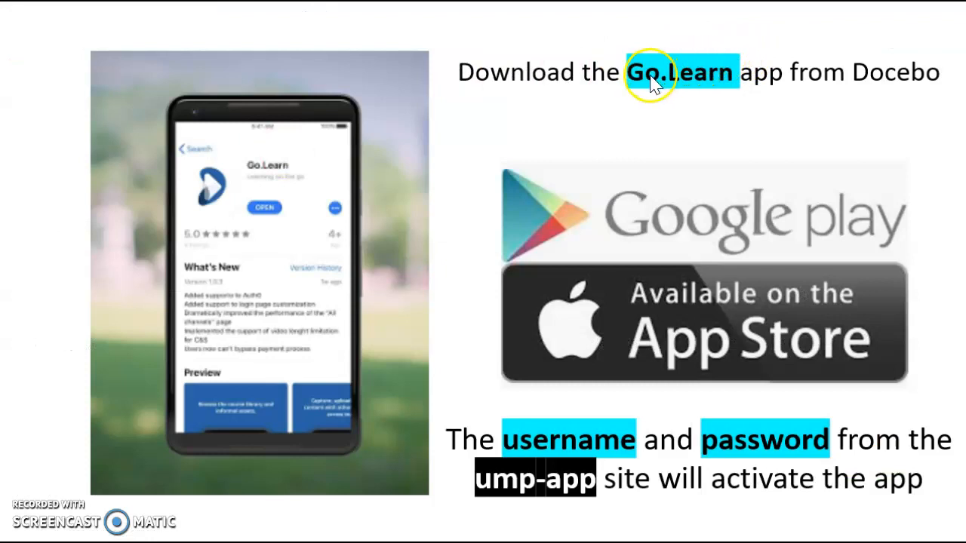
mouse_move(872, 57)
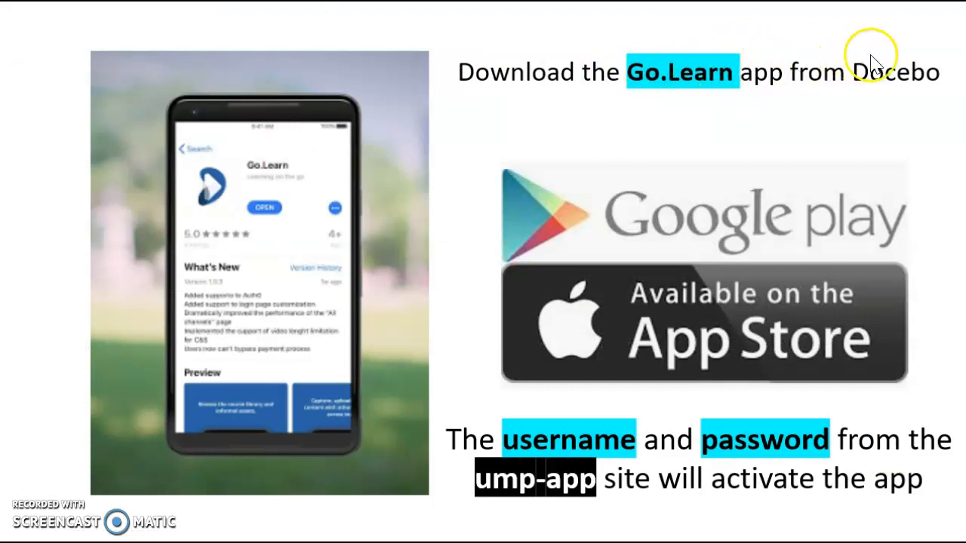
mouse_move(638, 231)
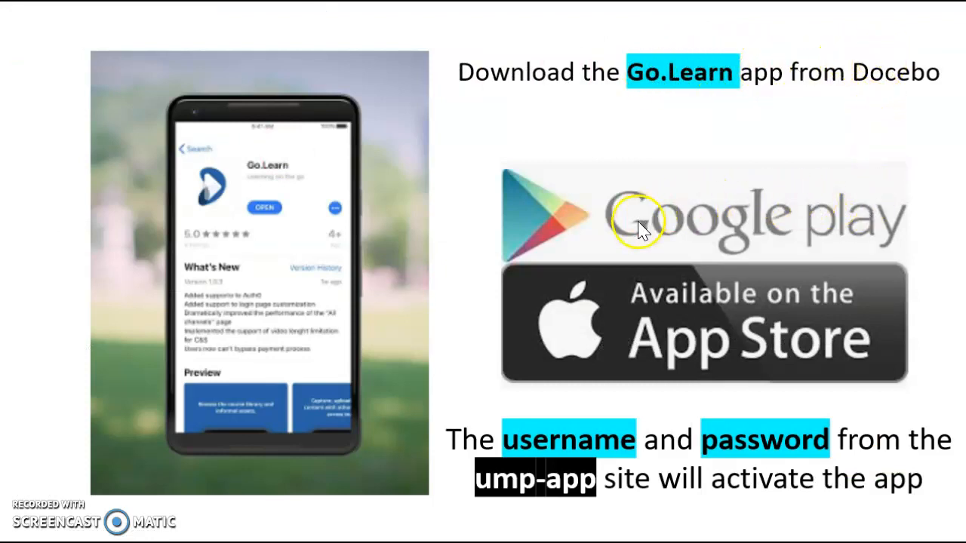